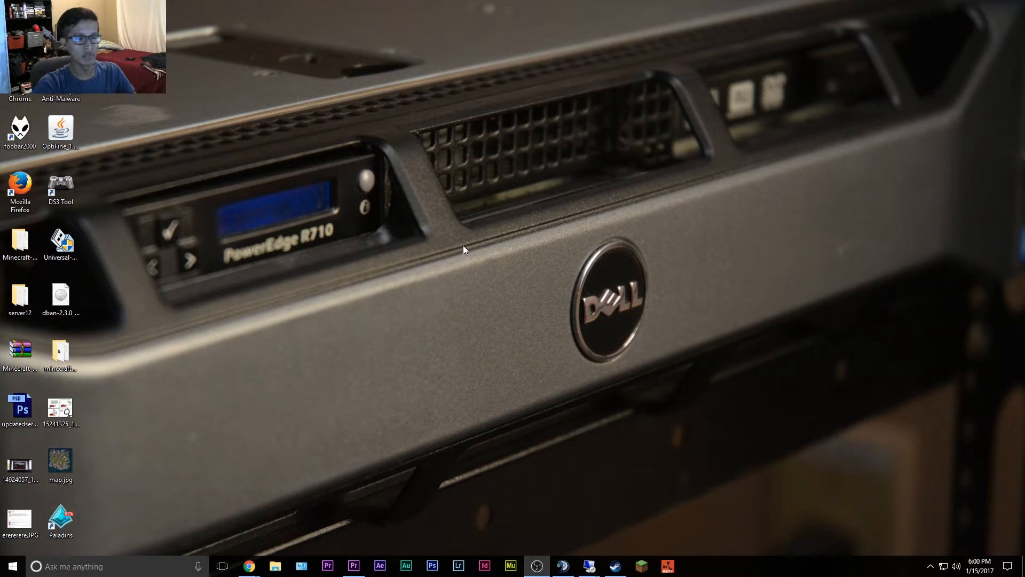
{"action": "mouse_move", "coordinate": [345, 245]}
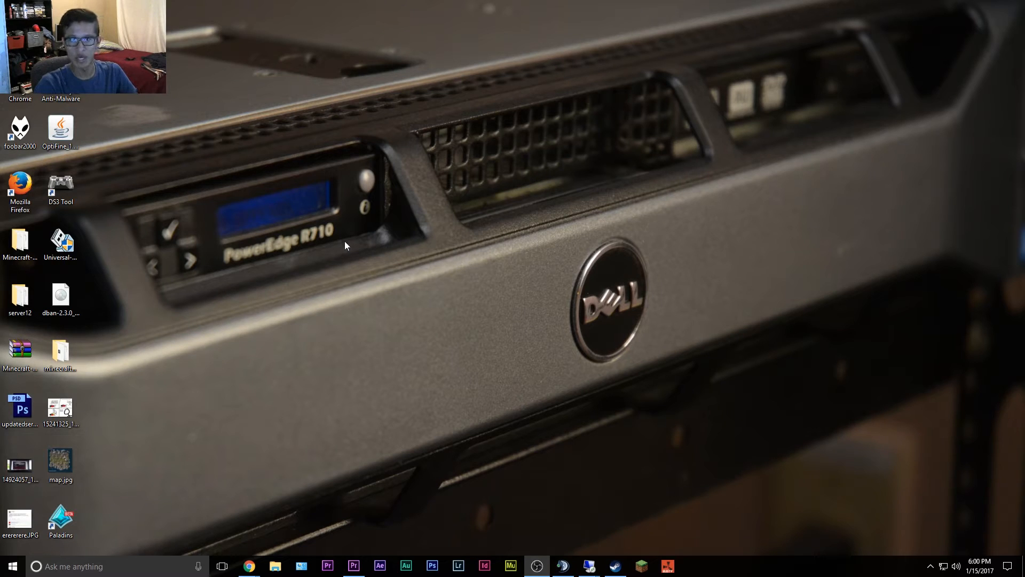
{"action": "mouse_move", "coordinate": [405, 451]}
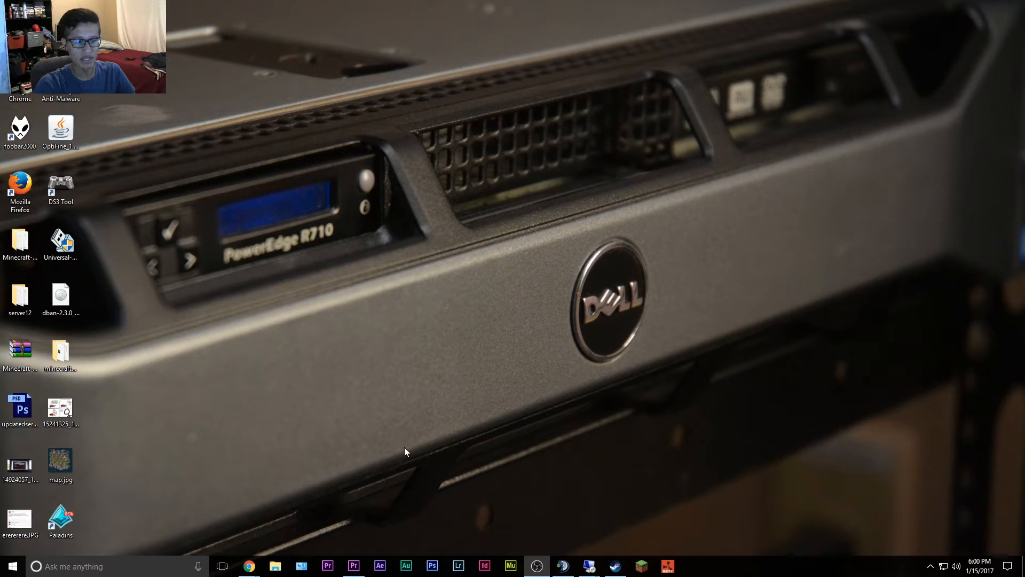
{"action": "mouse_move", "coordinate": [447, 441]}
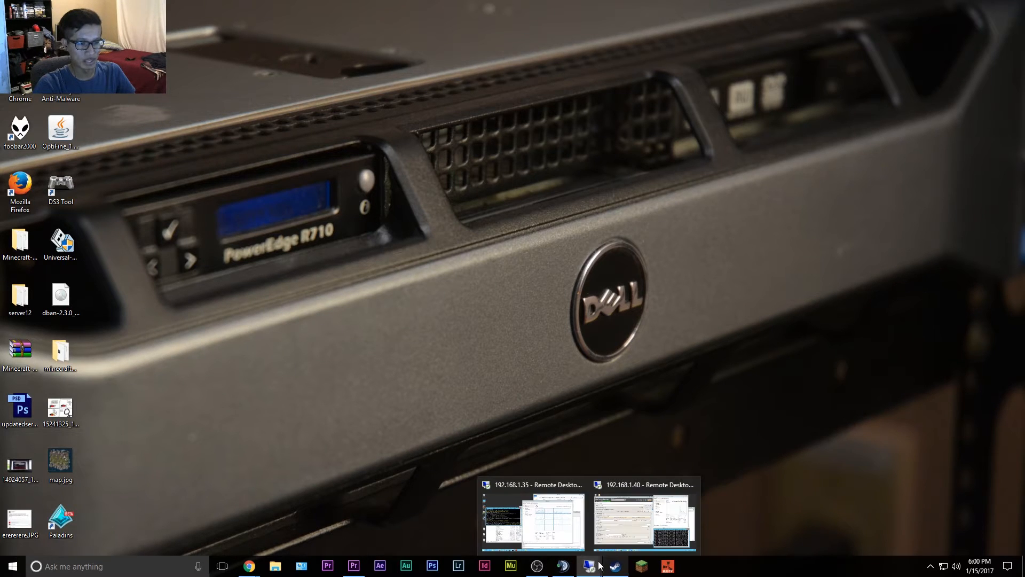
{"action": "left_click", "coordinate": [533, 516]}
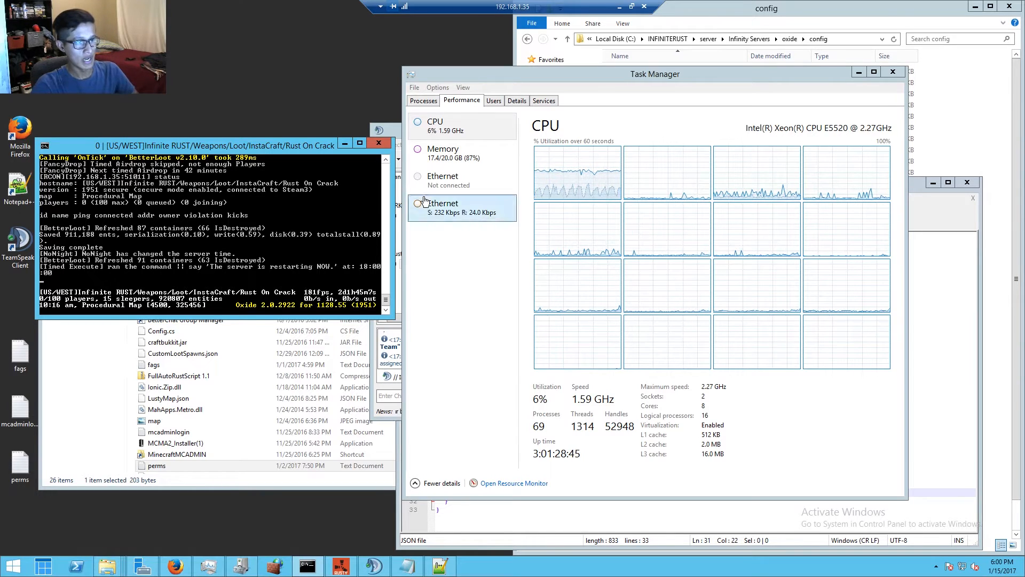
{"action": "left_click", "coordinate": [442, 153]}
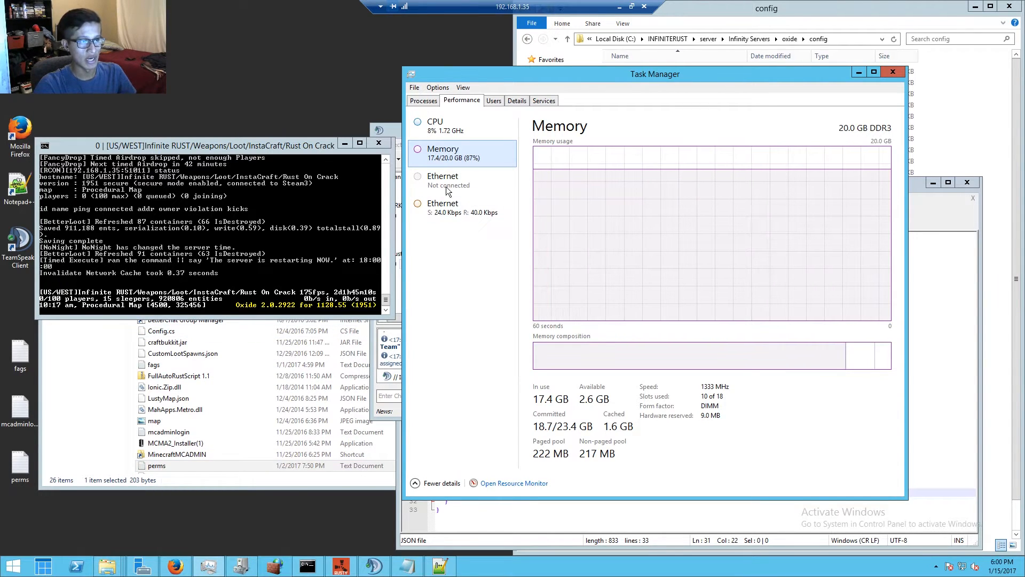
{"action": "left_click", "coordinate": [424, 99]}
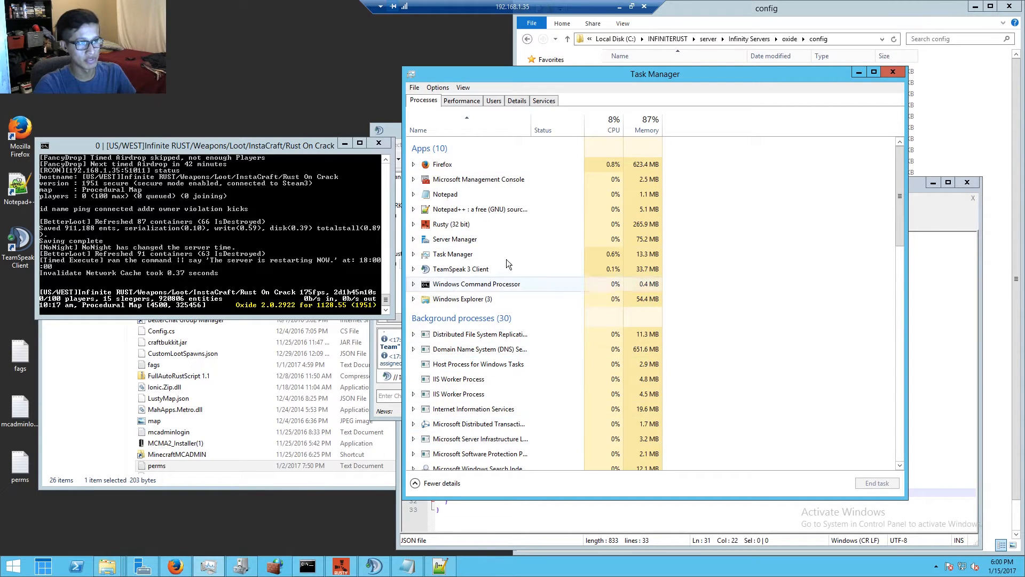
{"action": "left_click", "coordinate": [461, 99]}
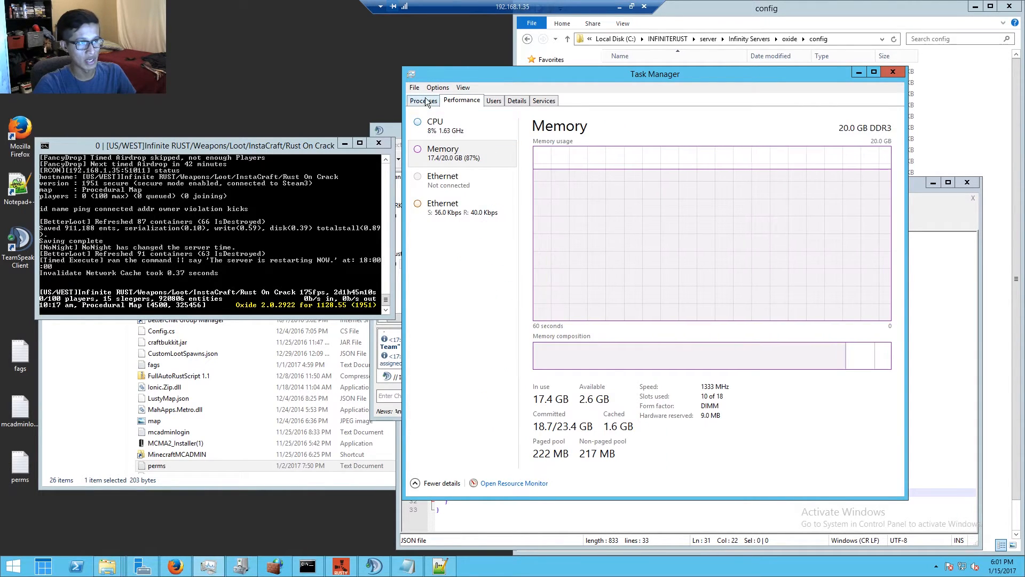
{"action": "left_click", "coordinate": [423, 100]}
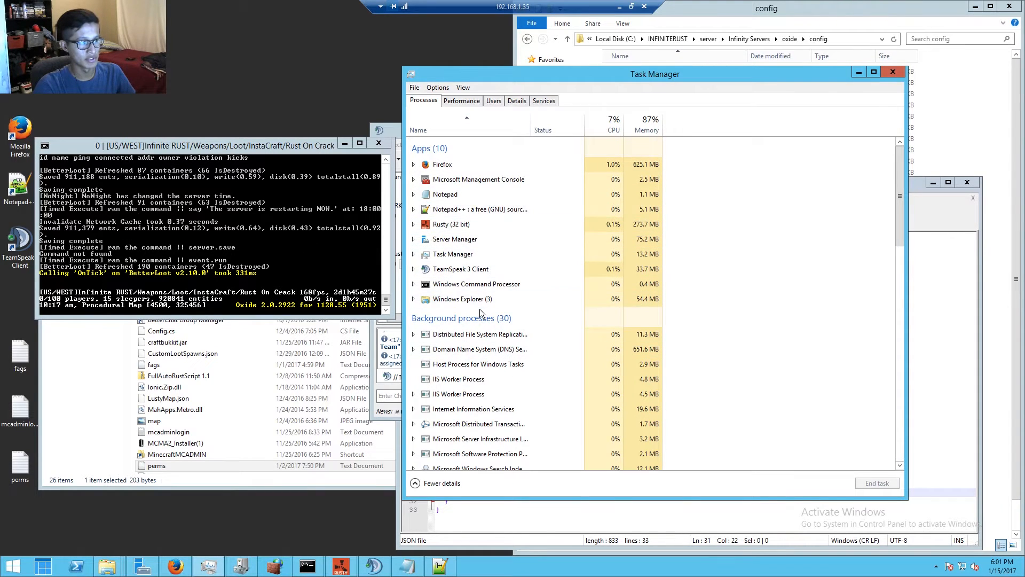
{"action": "scroll", "scroll_direction": "down", "scroll_amount": 3}
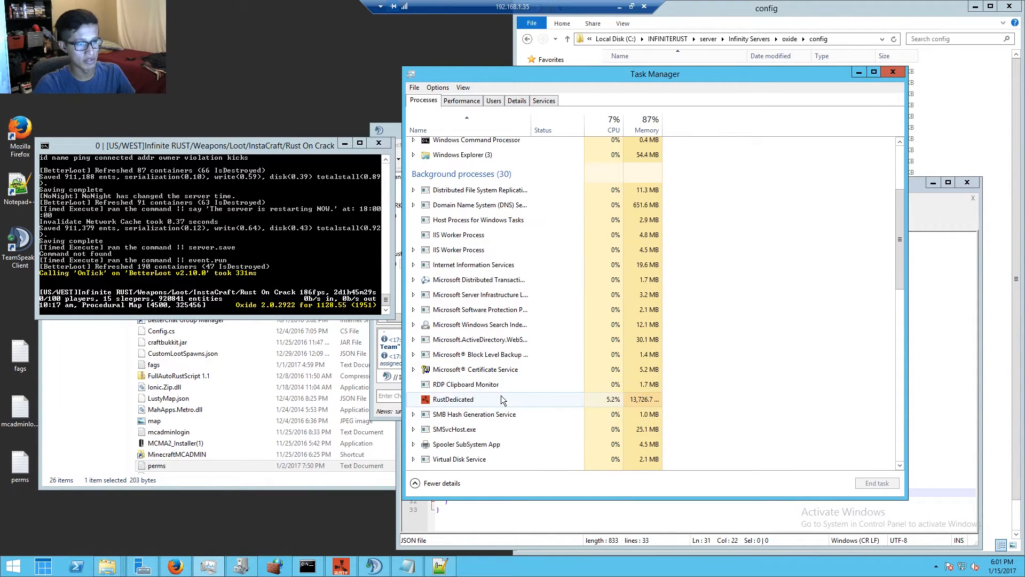
{"action": "scroll", "scroll_direction": "up", "scroll_amount": 3}
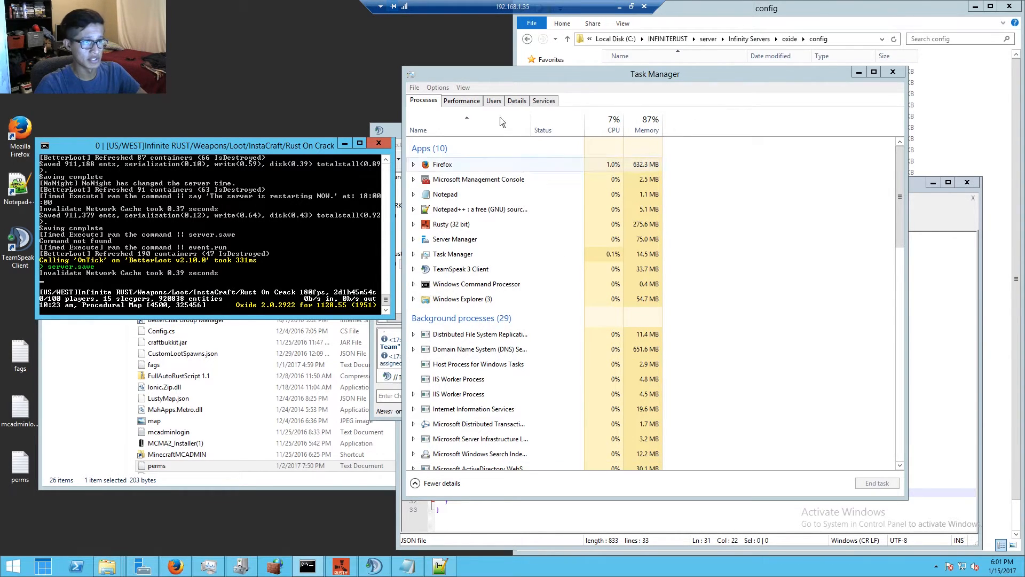
{"action": "left_click", "coordinate": [461, 100]}
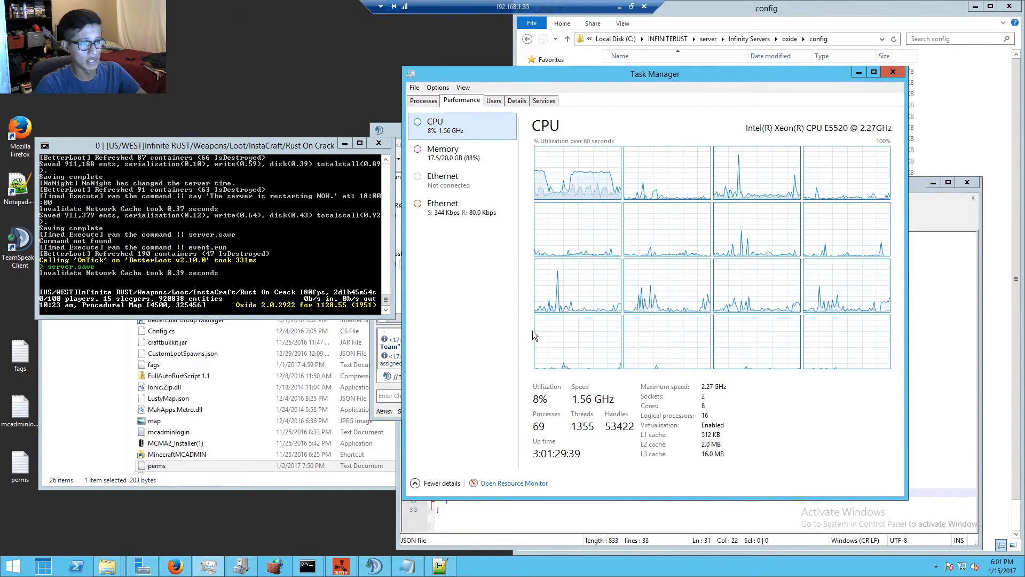
{"action": "left_click", "coordinate": [442, 153]}
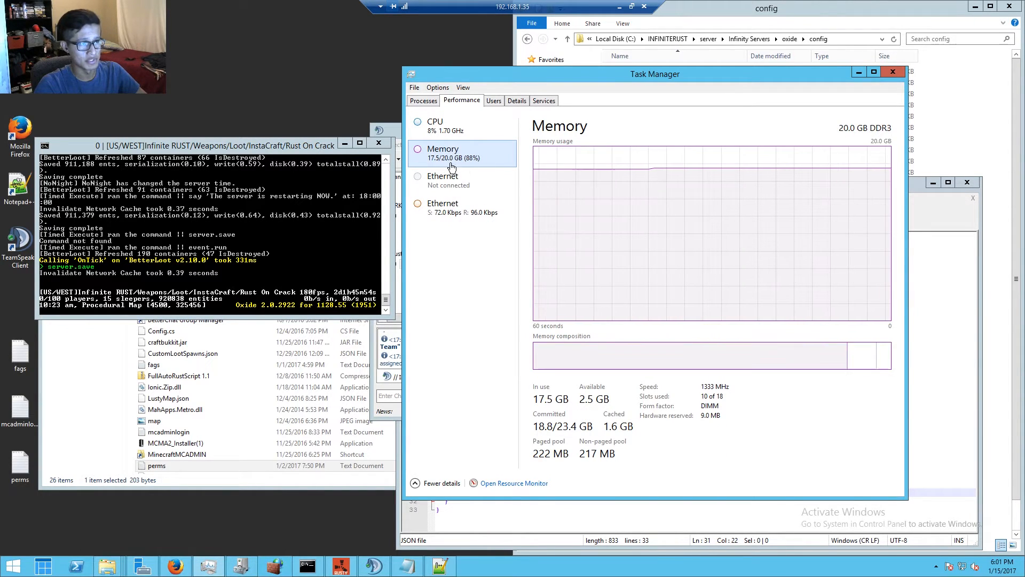
{"action": "mouse_move", "coordinate": [595, 404]}
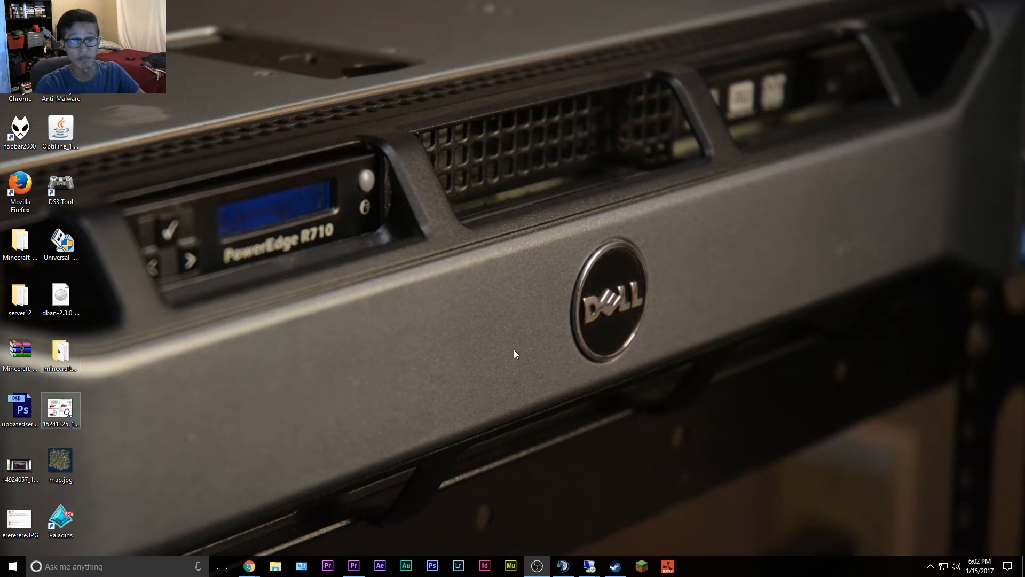
{"action": "mouse_move", "coordinate": [587, 566]}
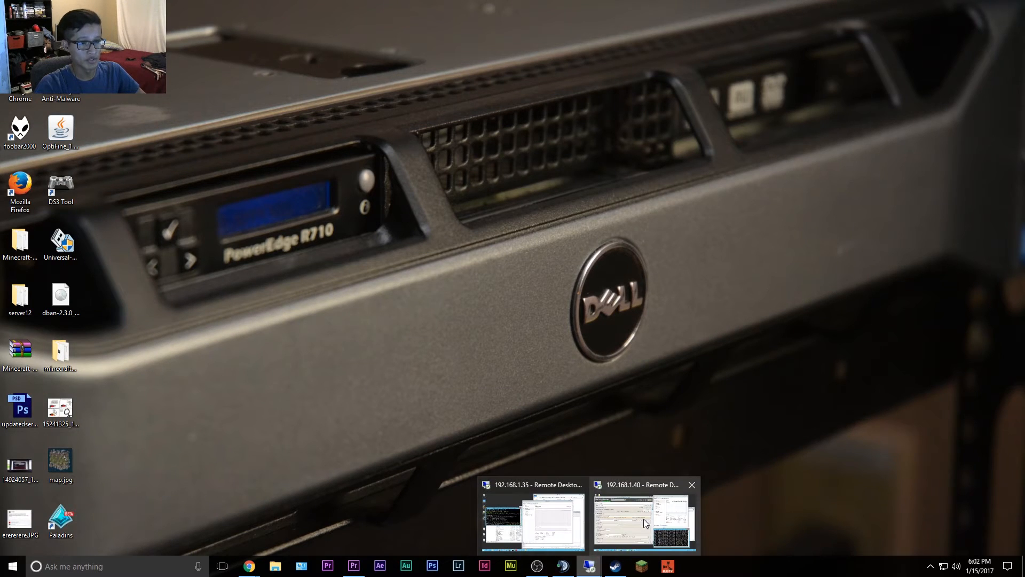
On the ARK machine, show ShooterGame's memory as percentages and view its performance graphs
{"action": "left_click", "coordinate": [643, 517]}
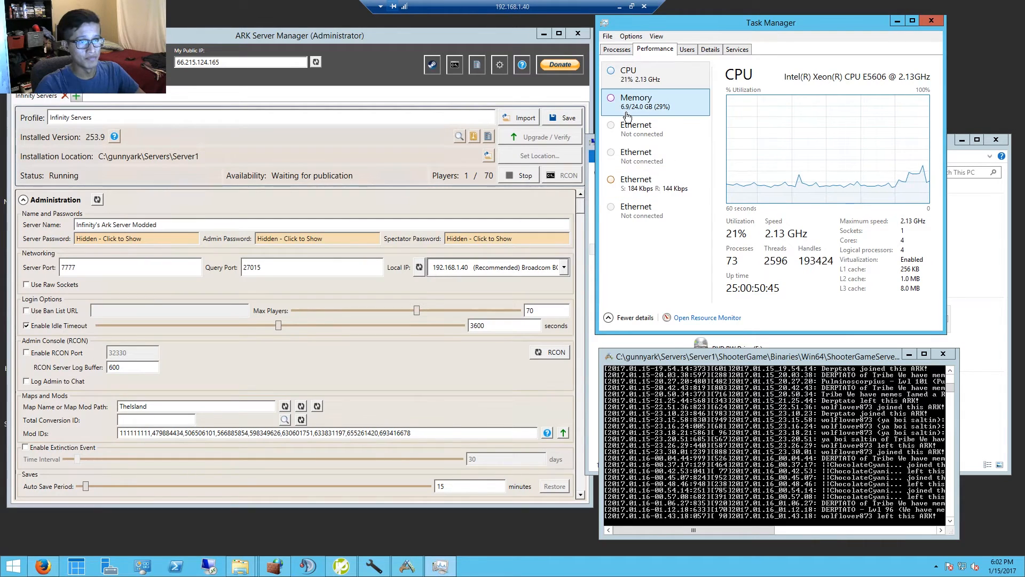
{"action": "left_click", "coordinate": [616, 49]}
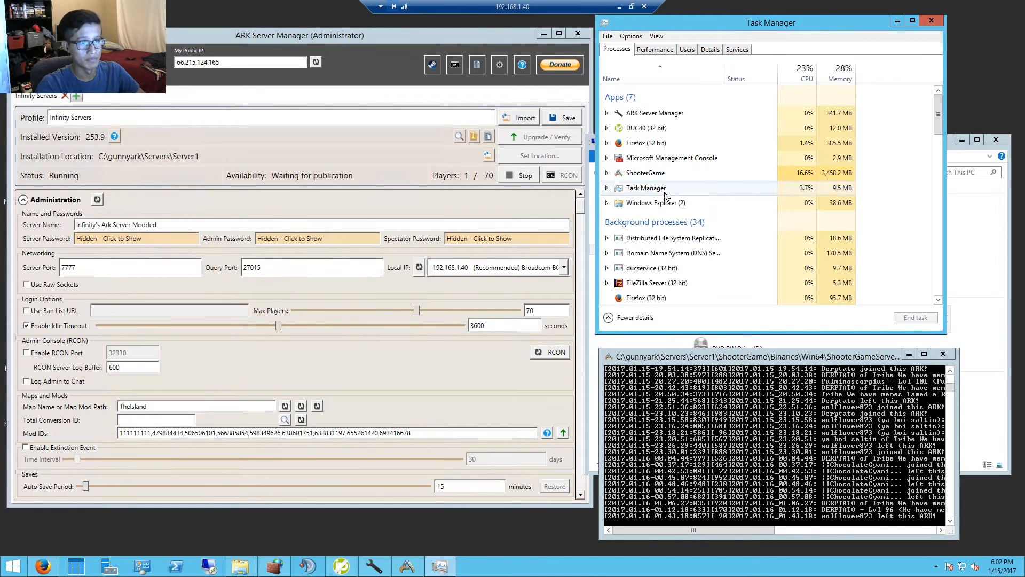
{"action": "scroll", "scroll_direction": "down", "scroll_amount": 3}
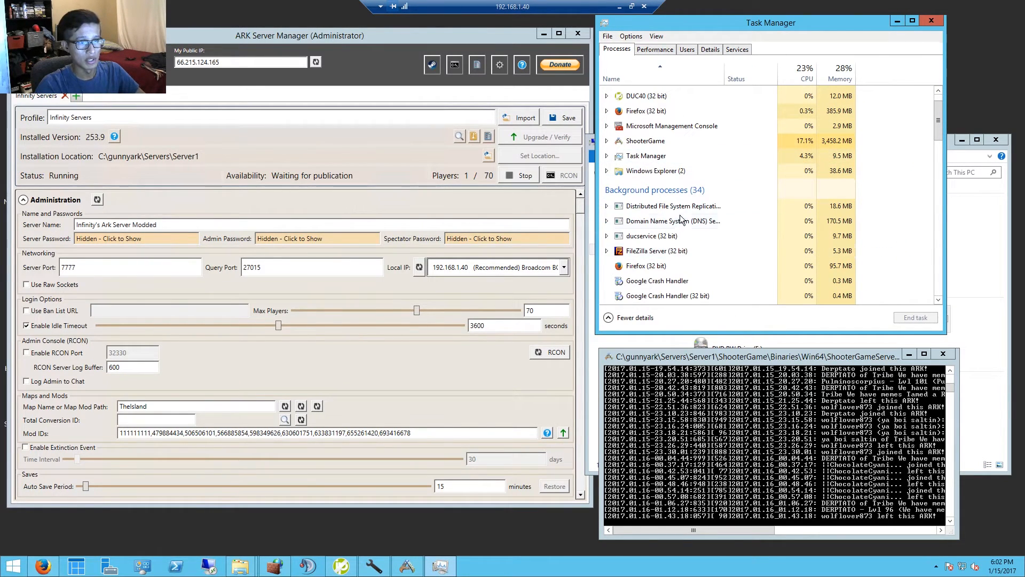
{"action": "scroll", "scroll_direction": "up", "scroll_amount": 3}
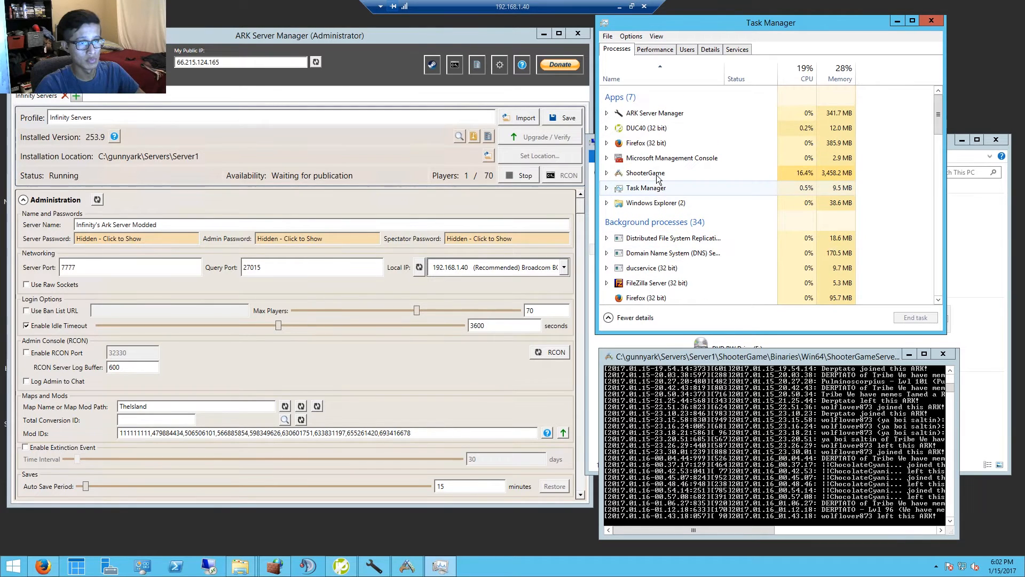
{"action": "right_click", "coordinate": [645, 172]}
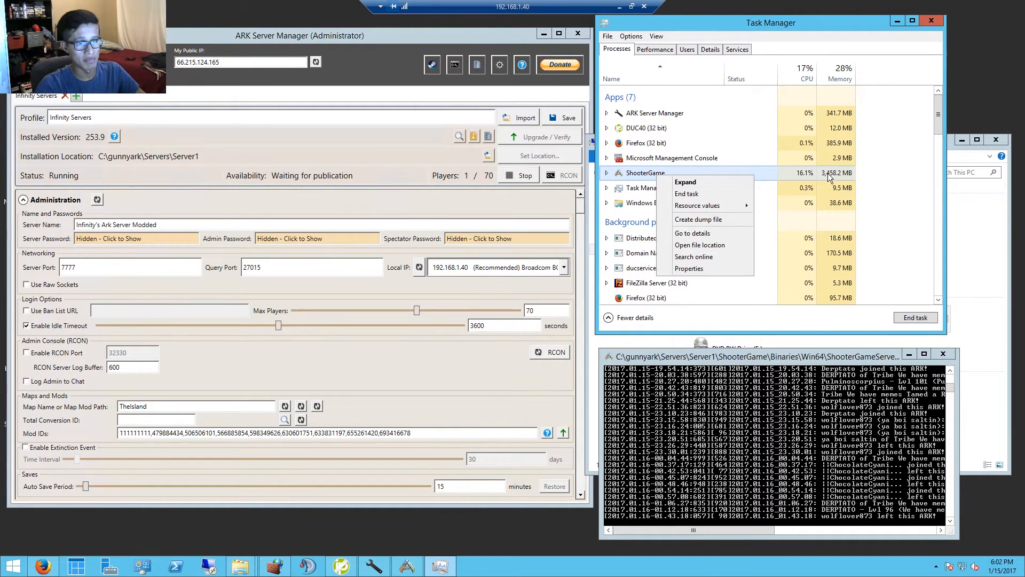
{"action": "mouse_move", "coordinate": [687, 193]}
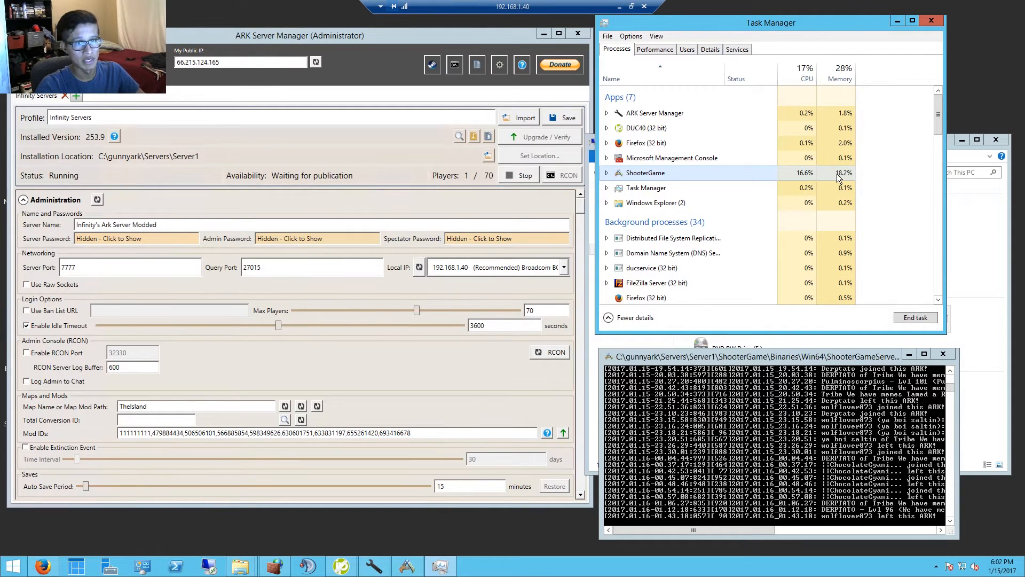
{"action": "left_click", "coordinate": [654, 49]}
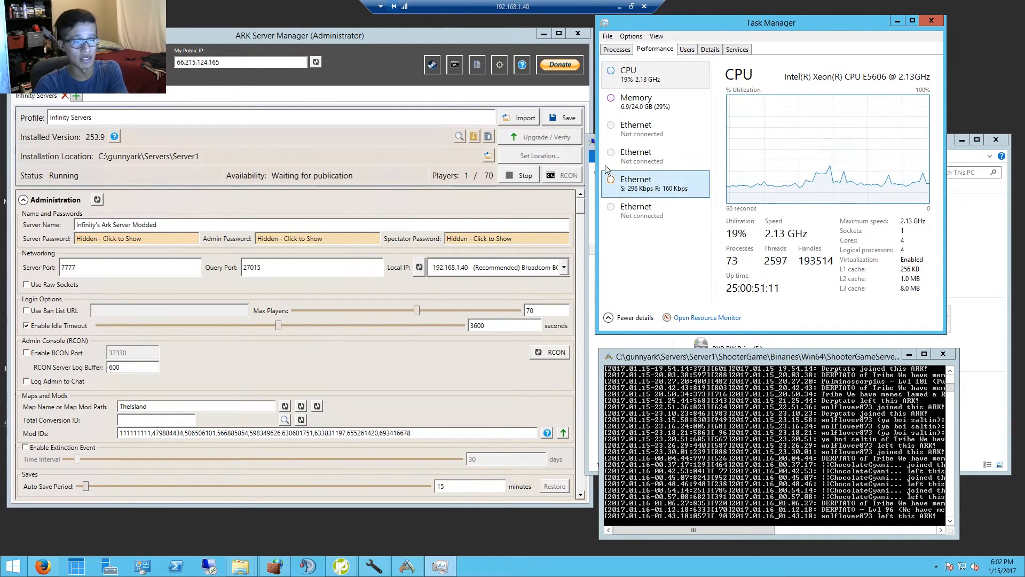
{"action": "mouse_move", "coordinate": [542, 216]}
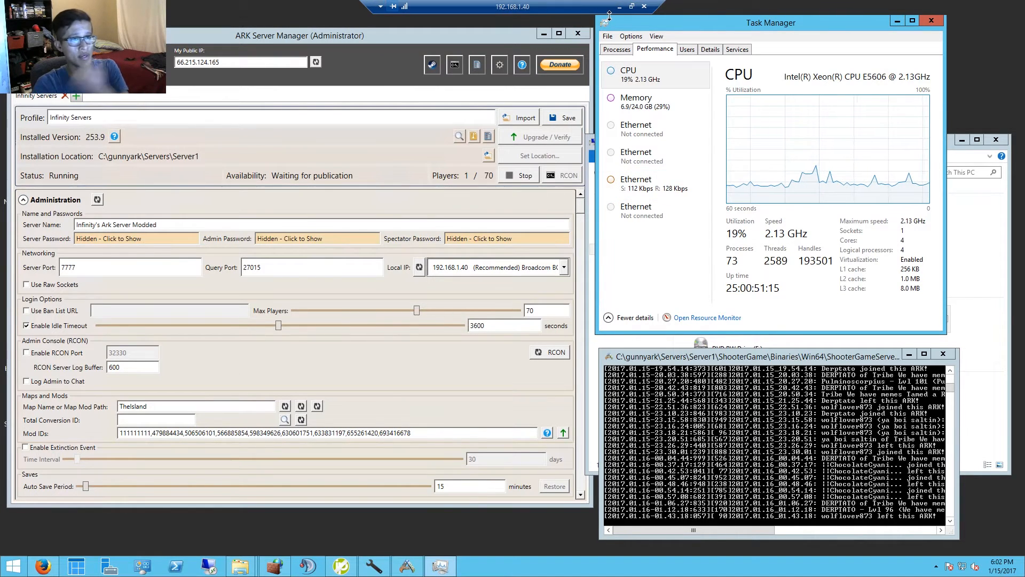
{"action": "mouse_move", "coordinate": [620, 12]}
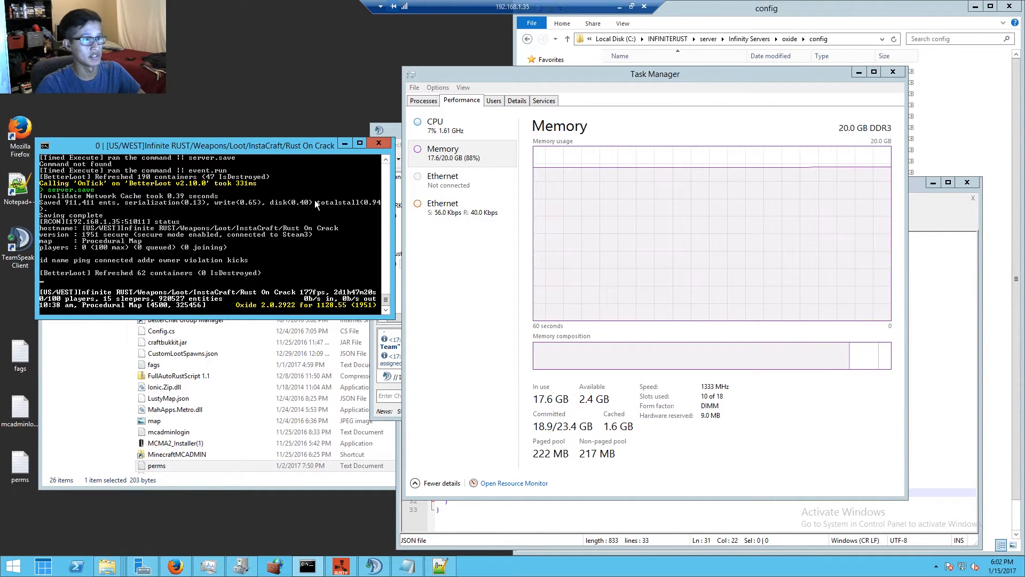
Display RustDedicated's memory as a percentage (about 74.1%), then return to the performance view
{"action": "left_click", "coordinate": [423, 100]}
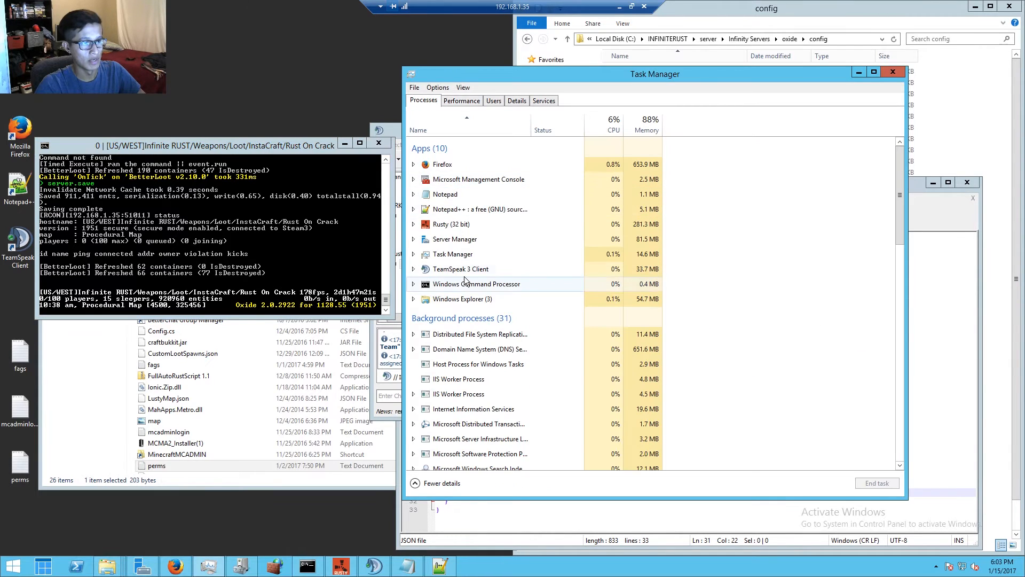
{"action": "right_click", "coordinate": [452, 399]}
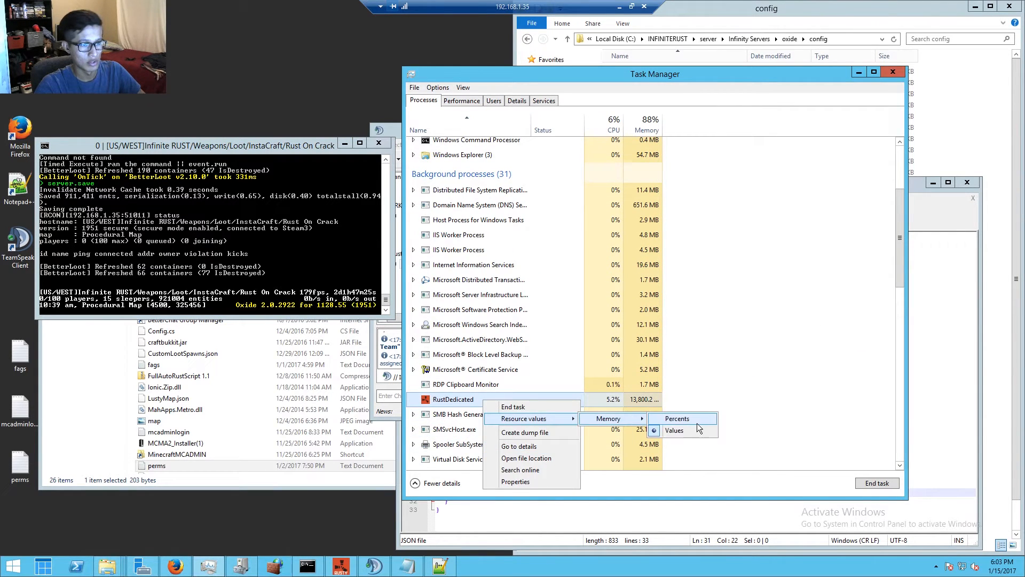
{"action": "left_click", "coordinate": [677, 419]}
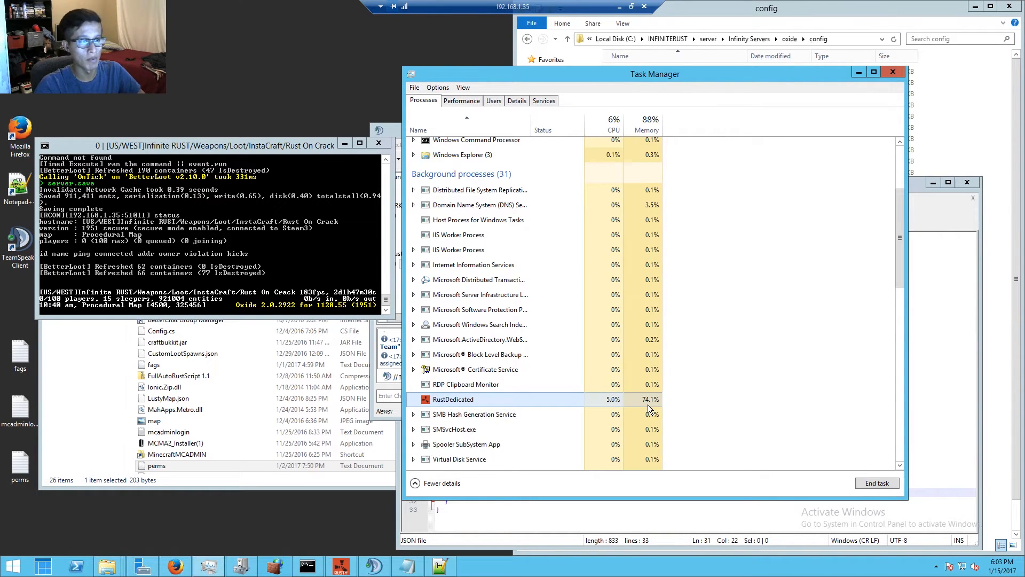
{"action": "left_click", "coordinate": [461, 100]}
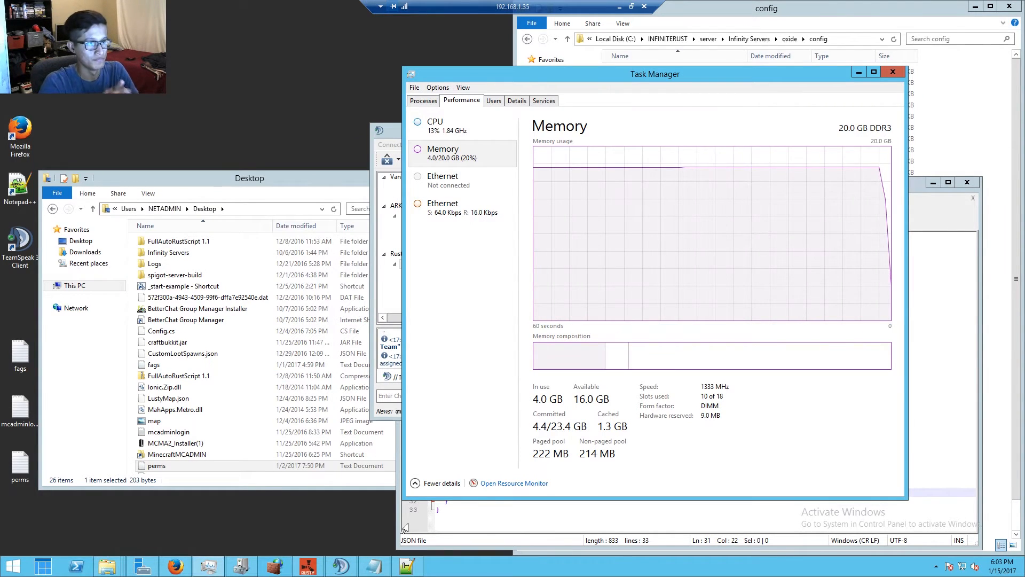
{"action": "mouse_move", "coordinate": [874, 207]}
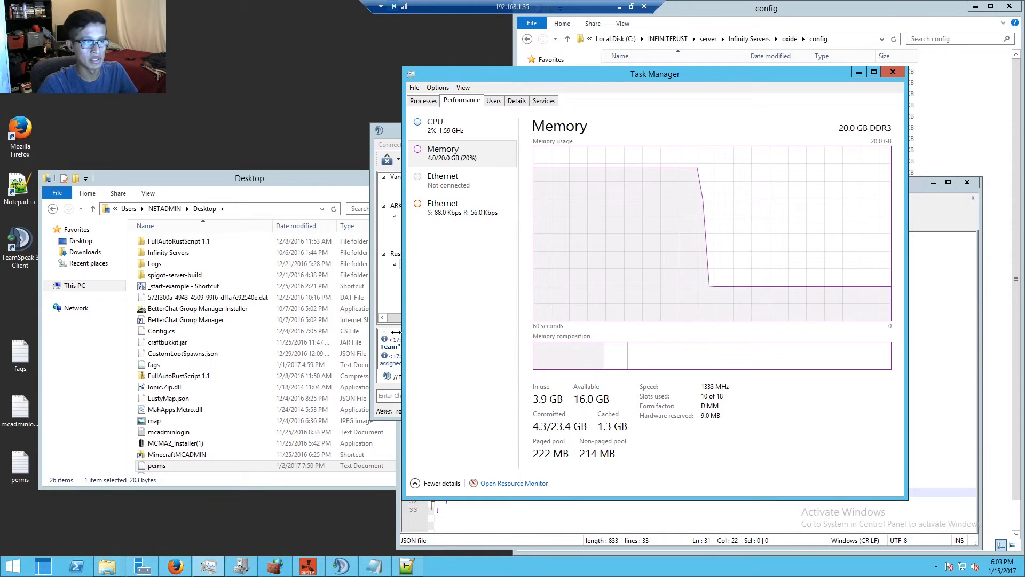
Go up to the INFINITERUST folder on drive C in File Explorer
{"action": "left_click", "coordinate": [423, 99]}
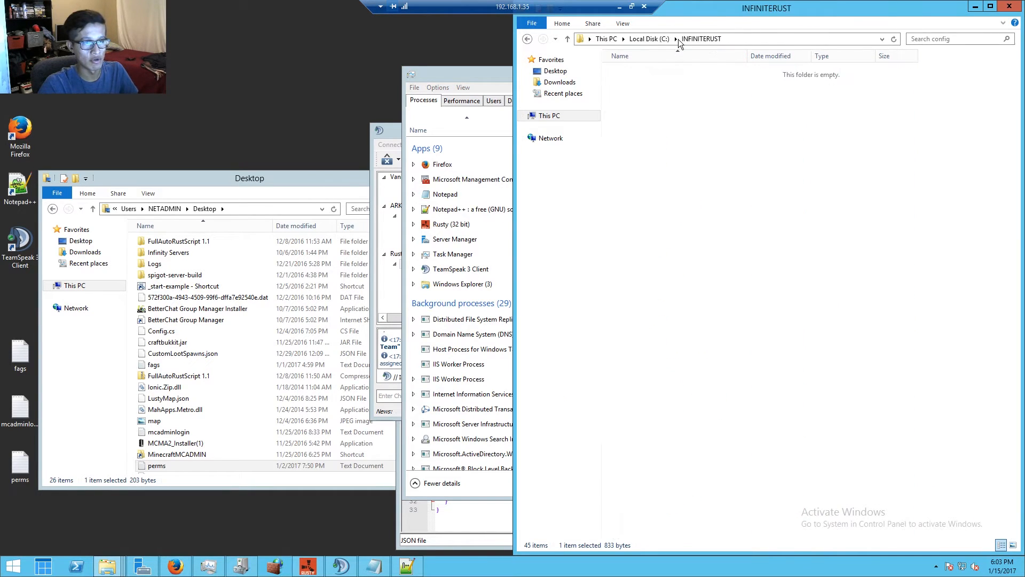
Run the Rust start script, then check CPU, RustDedicated's share, and memory reaching 9.2 GB
{"action": "double_click", "coordinate": [640, 251]}
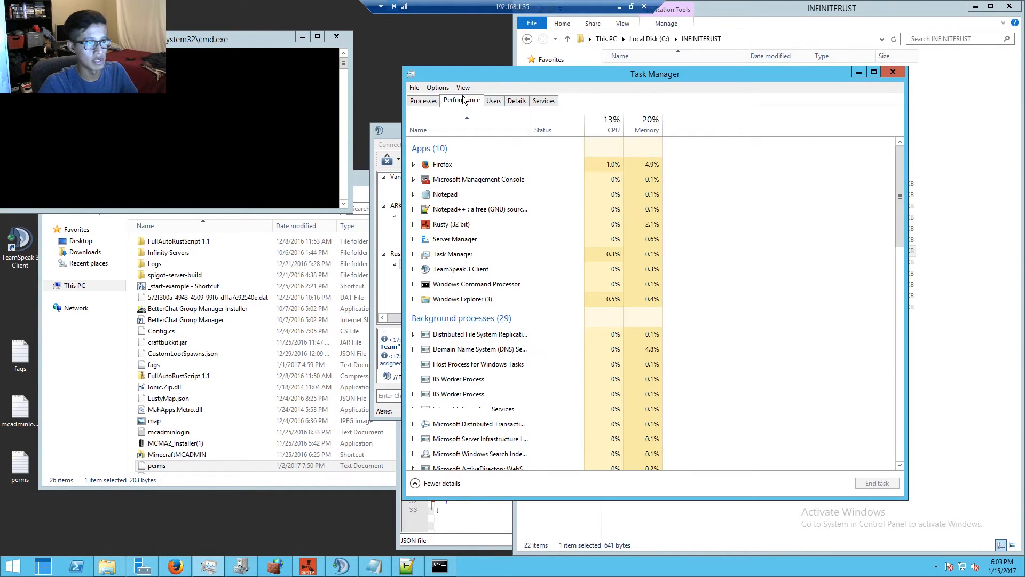
{"action": "left_click", "coordinate": [462, 100]}
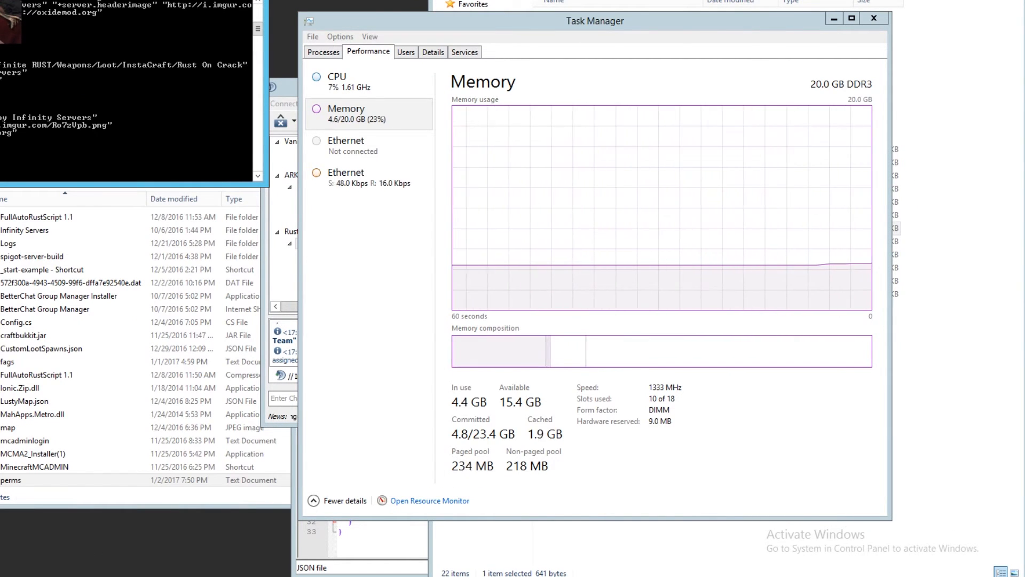
{"action": "left_click", "coordinate": [337, 81]}
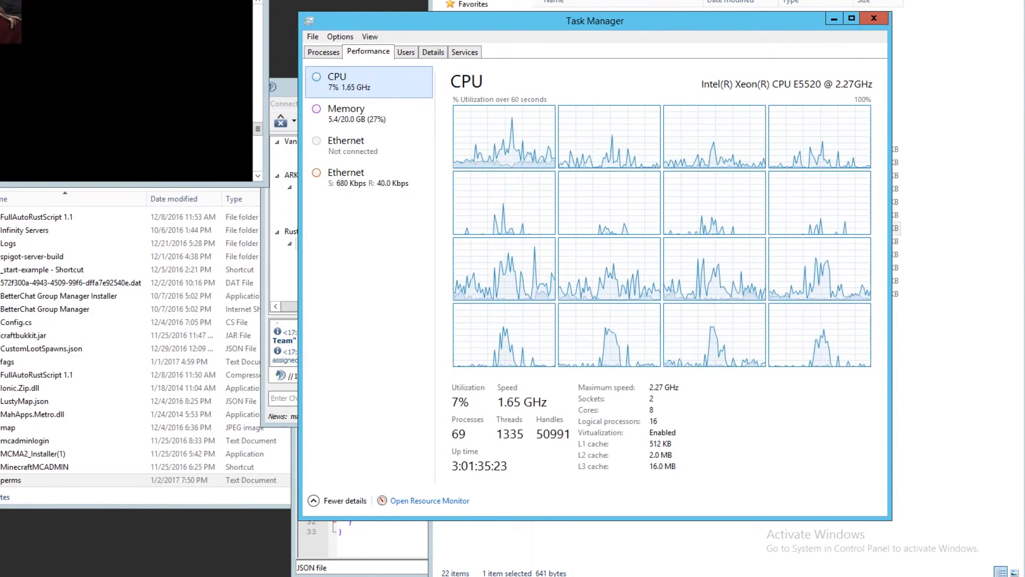
{"action": "left_click", "coordinate": [323, 52]}
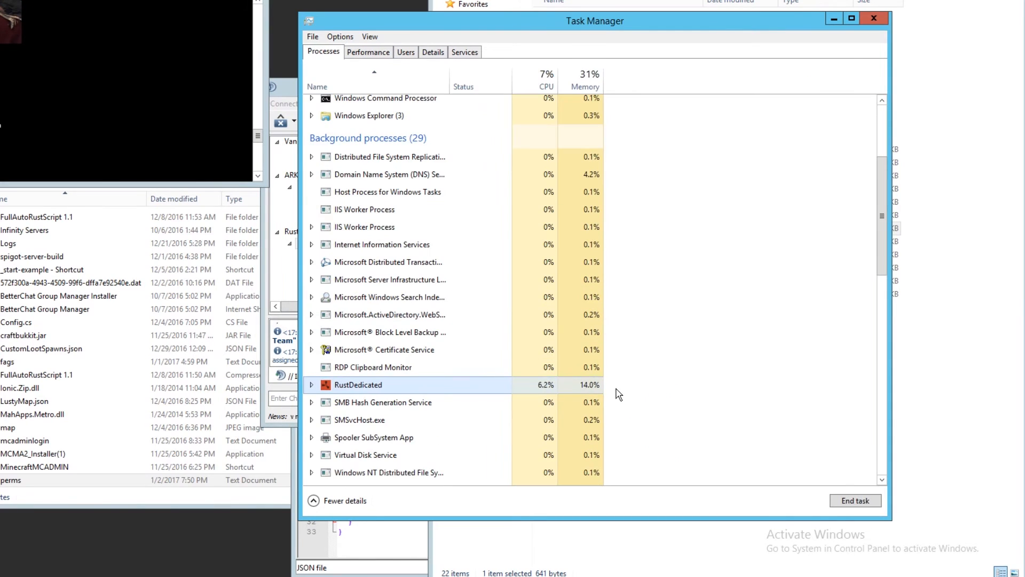
{"action": "left_click", "coordinate": [368, 51]}
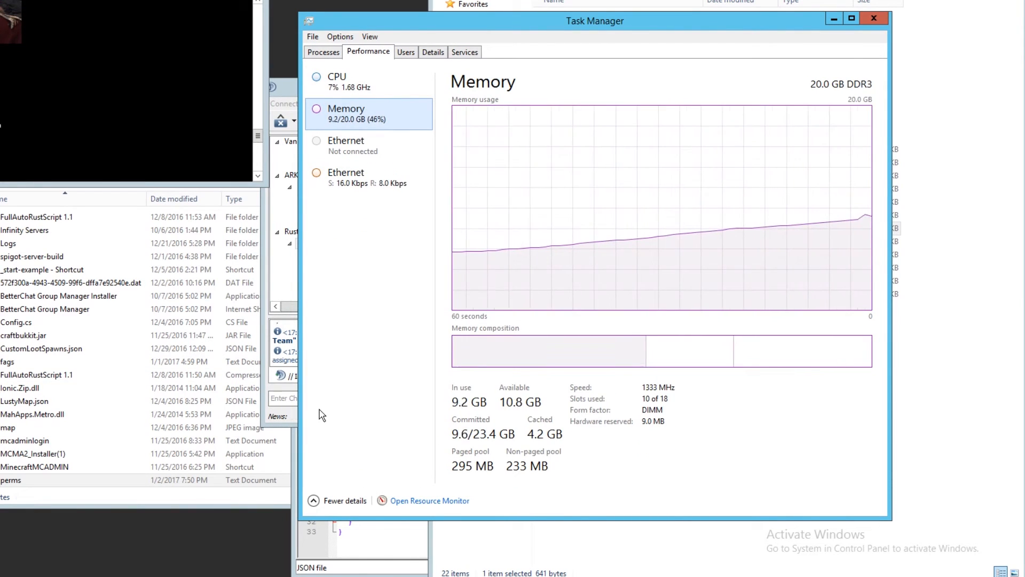